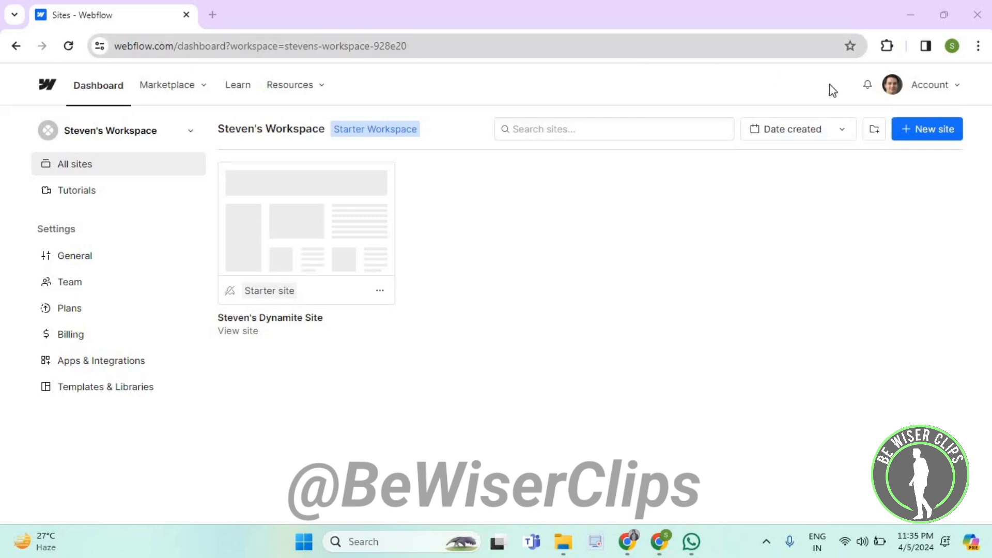
- In Account settings' Email & Notifications, check 'New comments' under Dashboard notifications and save
click(930, 84)
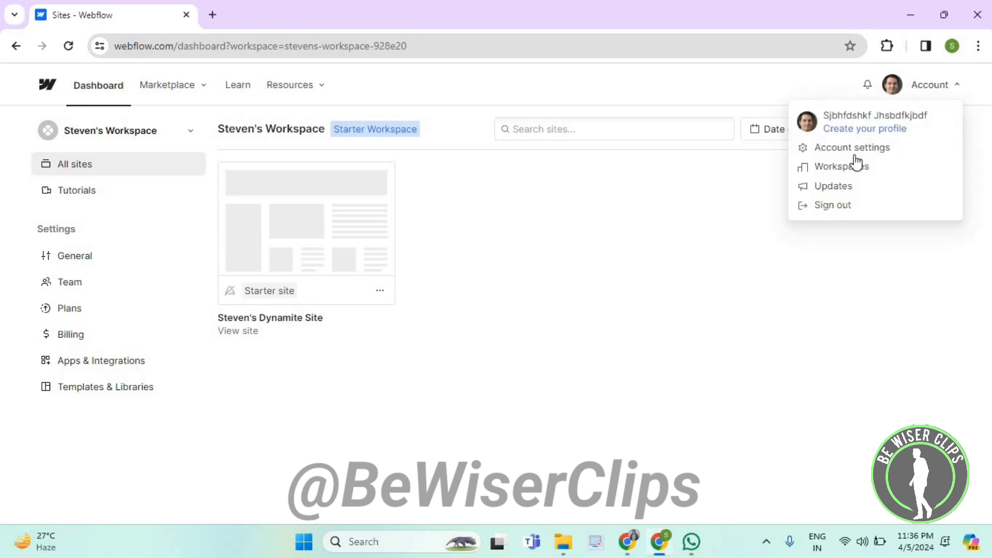
click(851, 146)
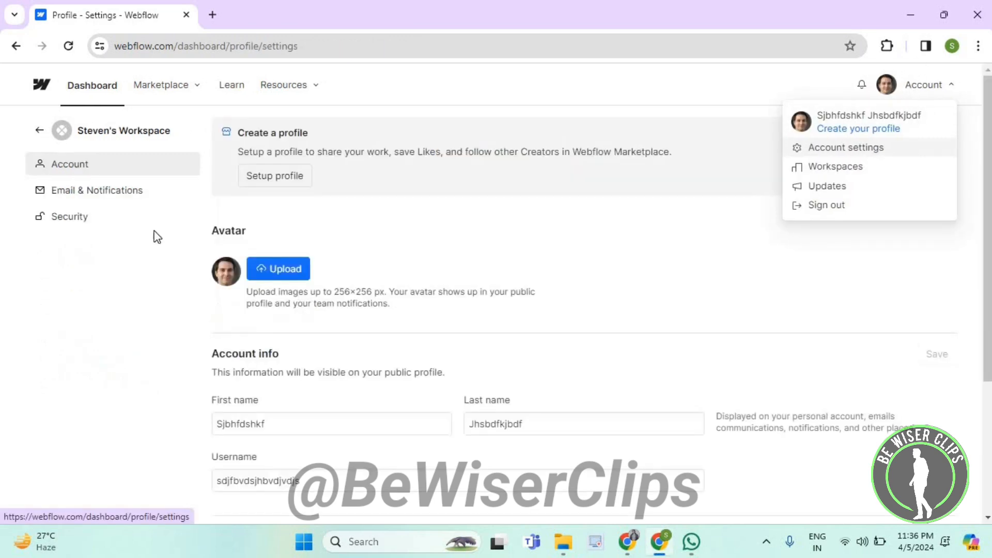
click(97, 189)
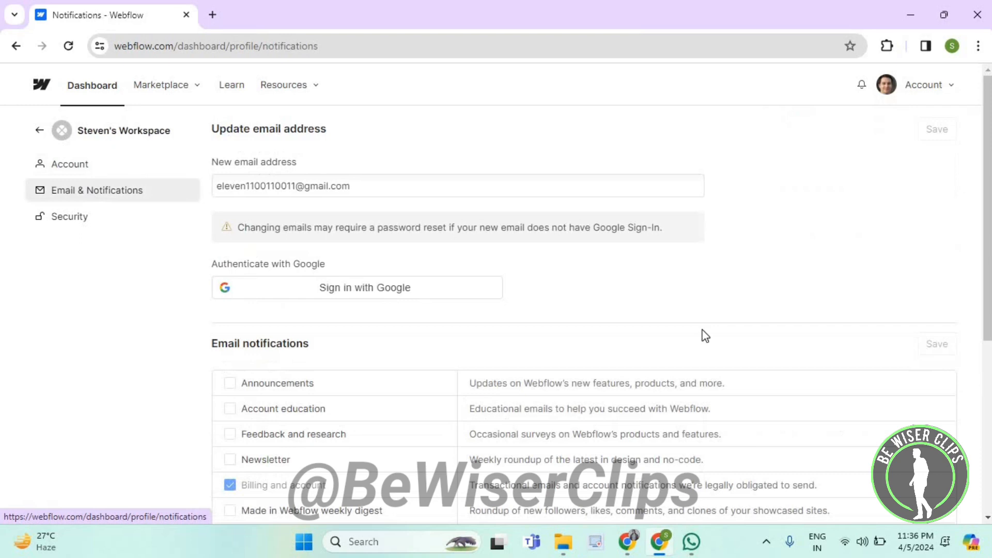
scroll(down, 3)
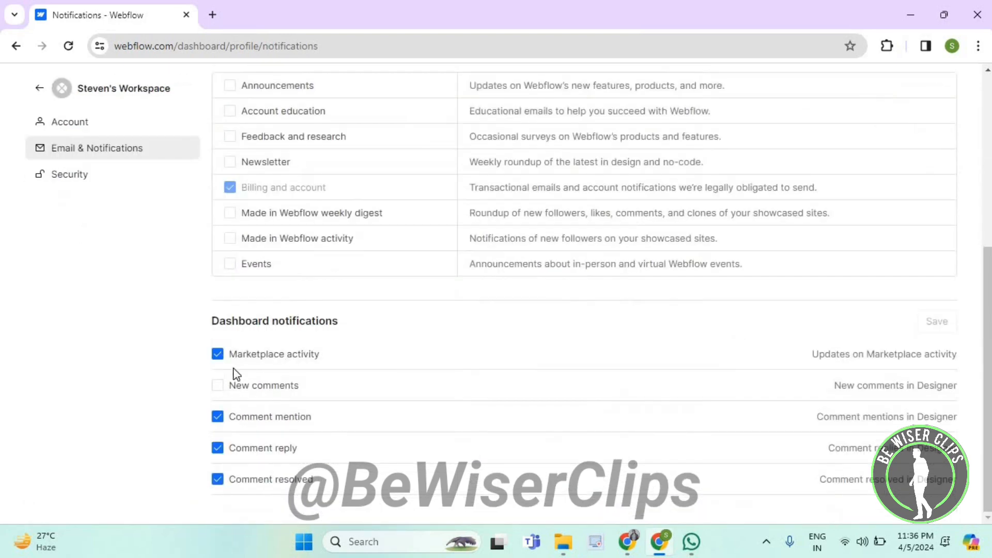
click(218, 385)
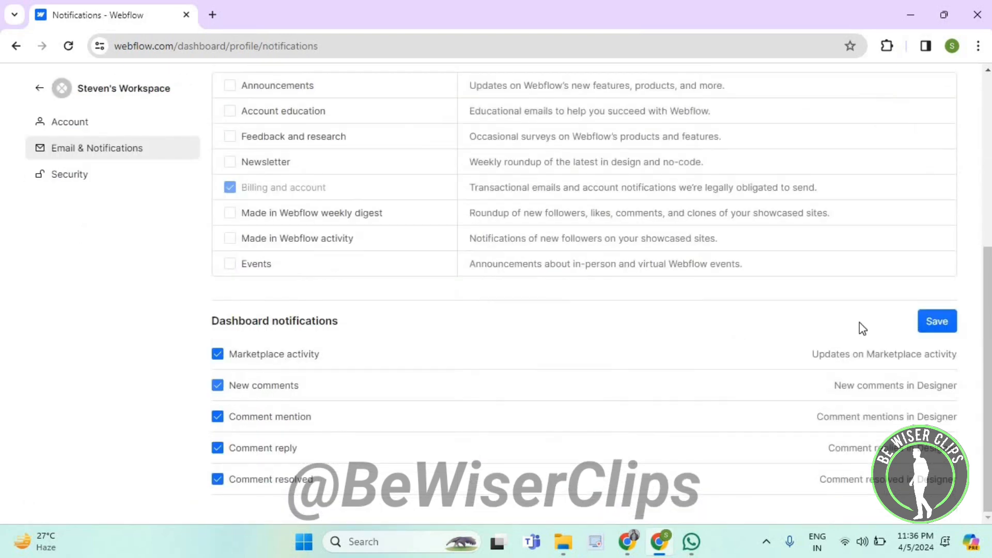
click(936, 321)
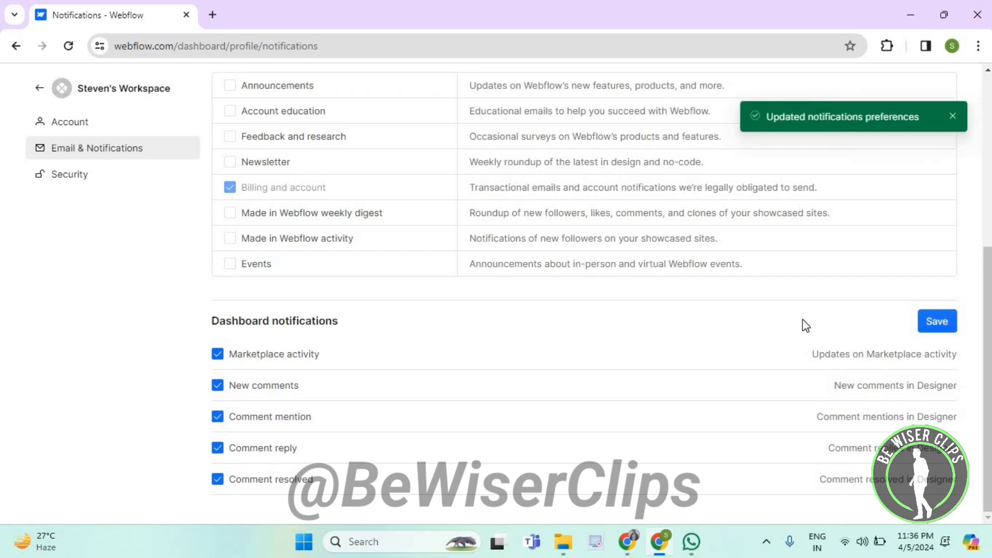